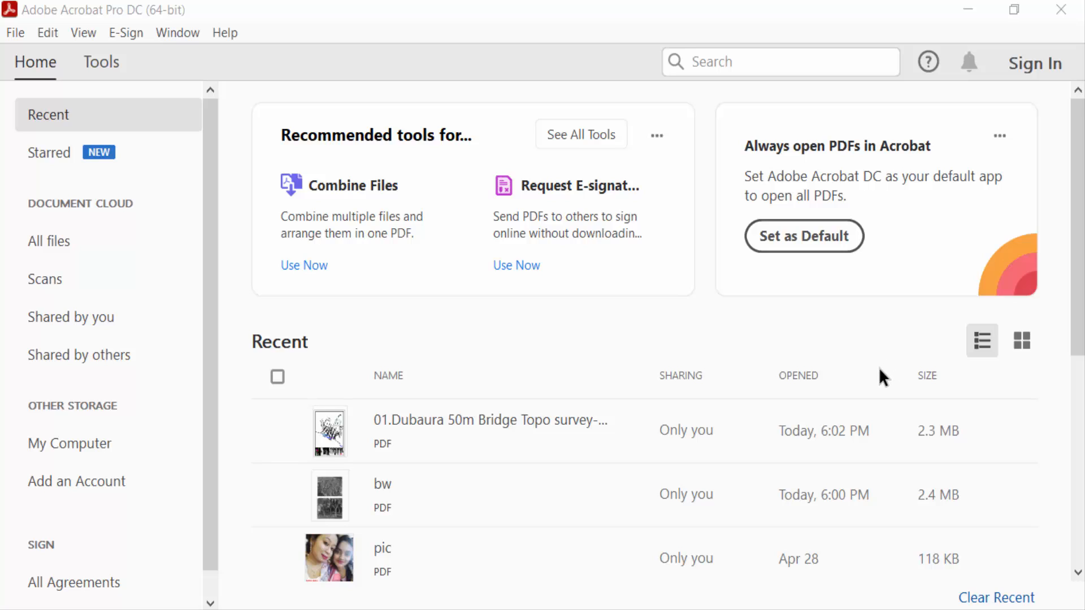
{"action": "mouse_move", "coordinate": [876, 384]}
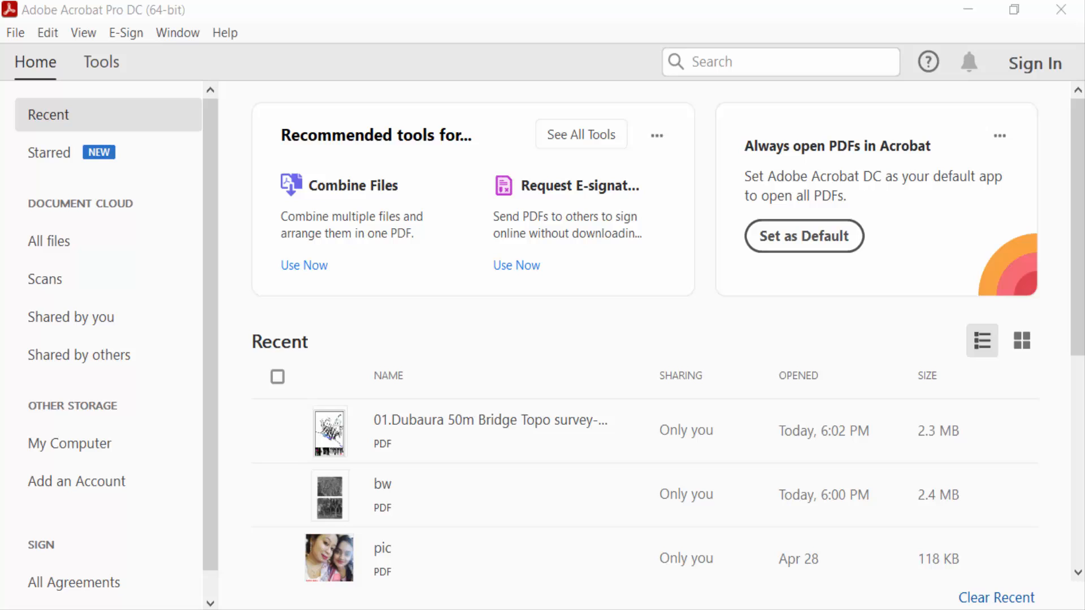
{"action": "mouse_move", "coordinate": [505, 429]}
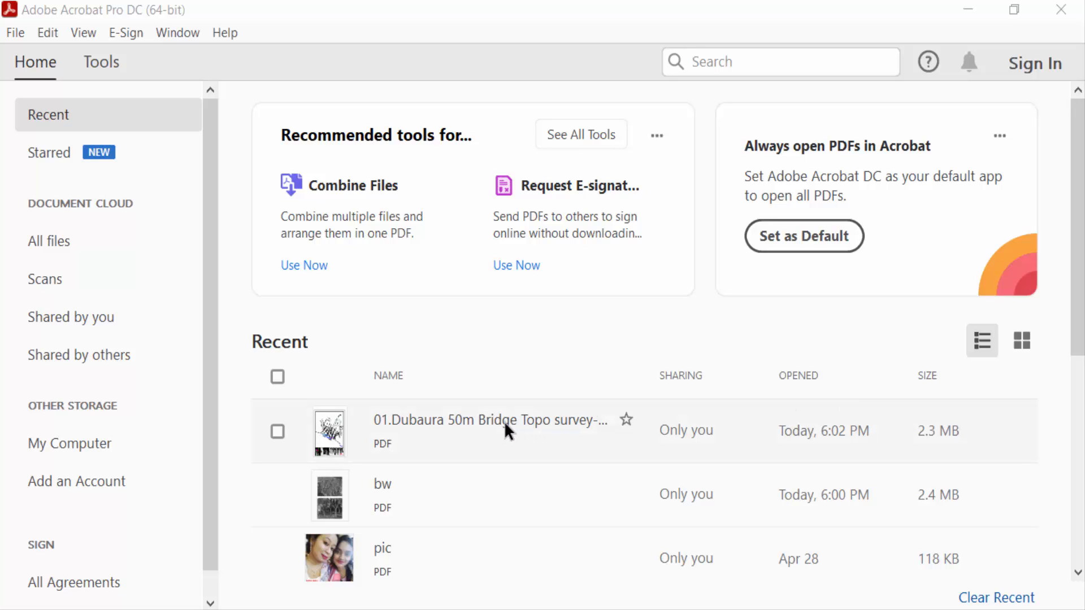
- Open 01.Dubaura 50m Bridge Topo survey-Layout1.pdf from Recent and look over the drawing
{"action": "double_click", "coordinate": [492, 421]}
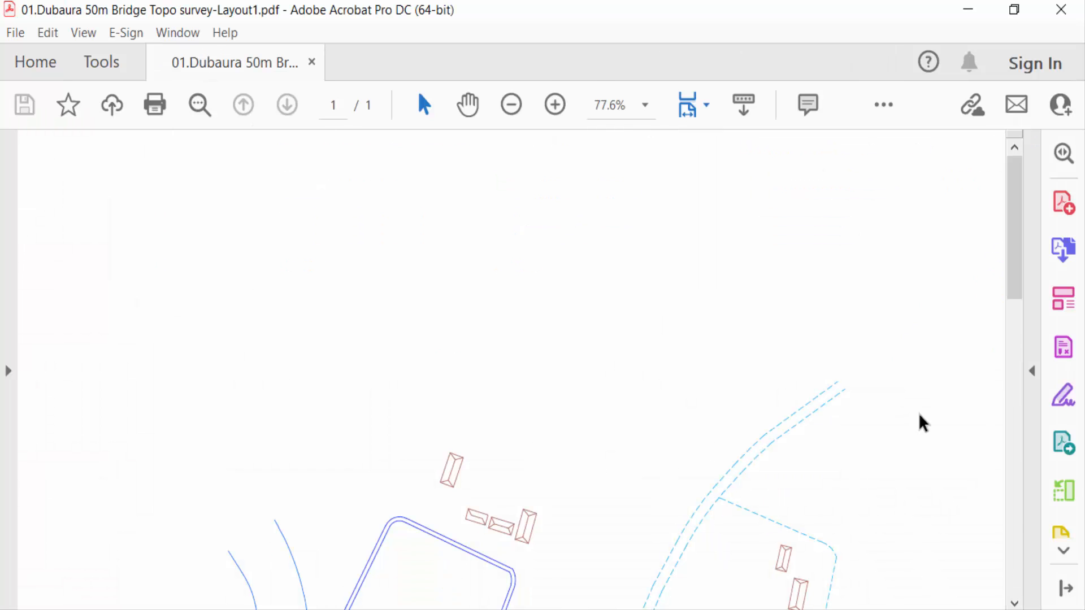
{"action": "scroll", "scroll_direction": "up", "scroll_amount": 3}
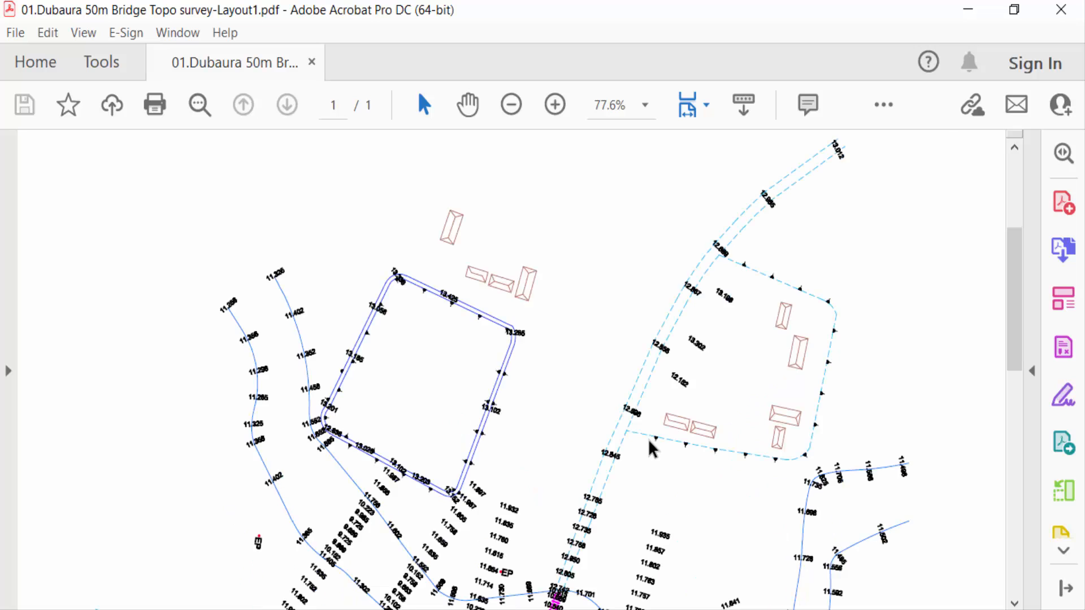
{"action": "scroll", "scroll_direction": "down", "scroll_amount": 3}
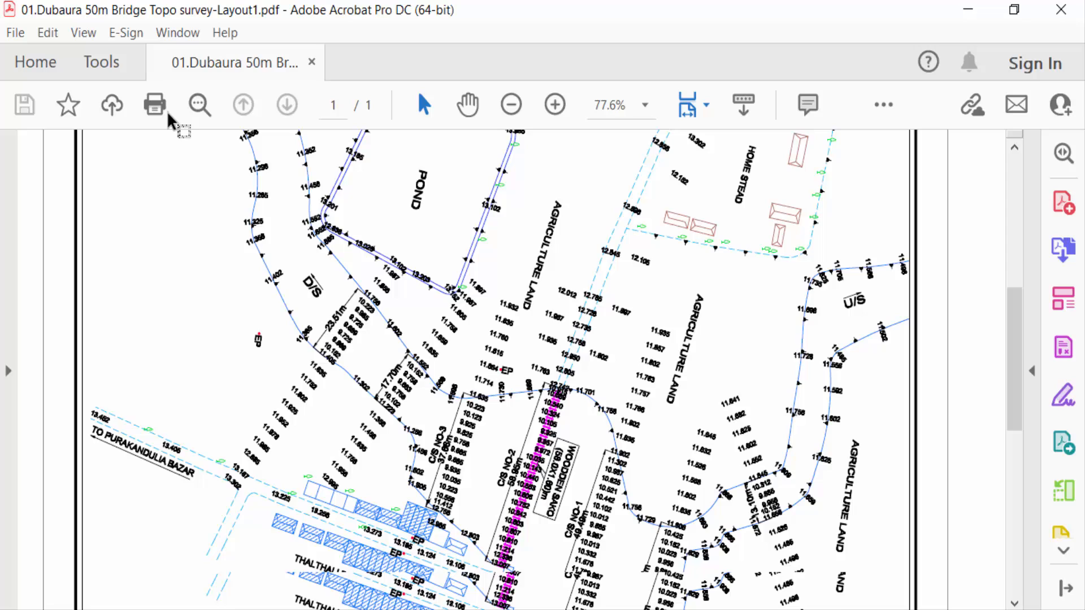
- From Tools, start Scan & OCR enhancement of the current page as a Scanned Document
{"action": "left_click", "coordinate": [100, 61]}
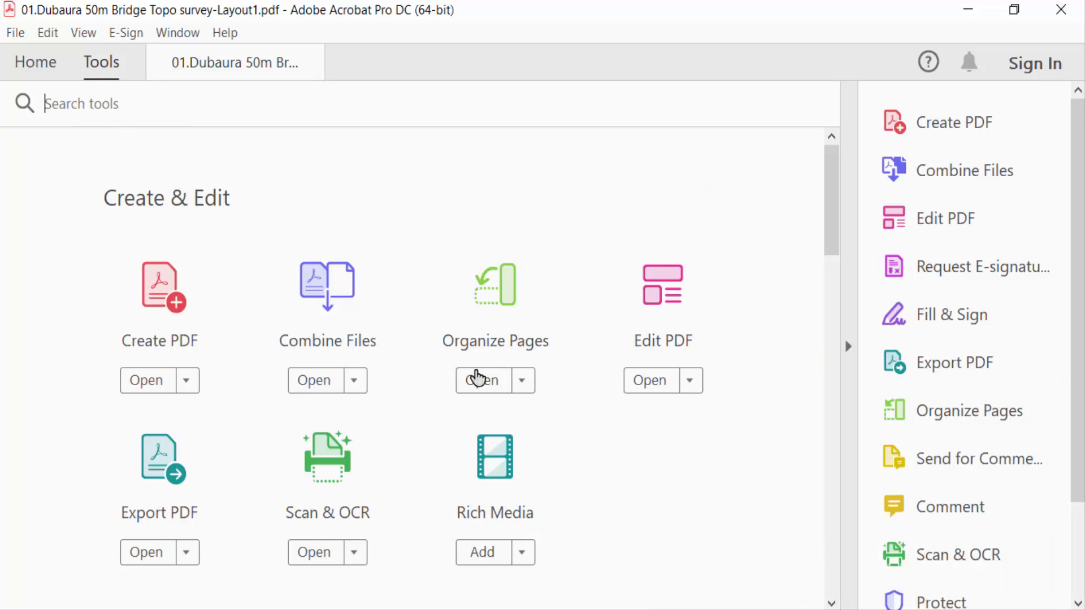
{"action": "mouse_move", "coordinate": [325, 475]}
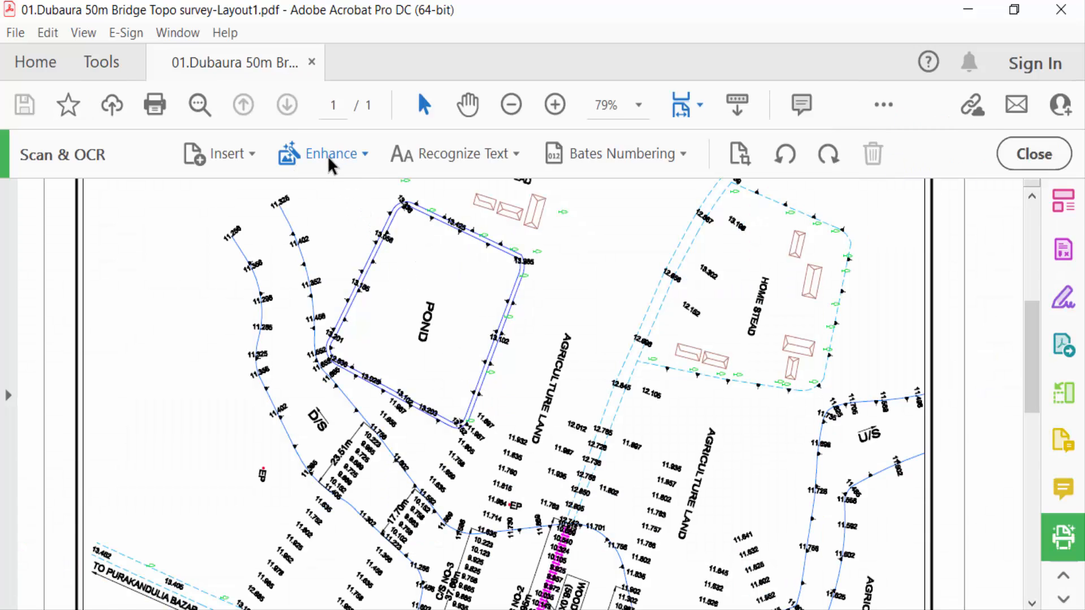
{"action": "left_click", "coordinate": [333, 153]}
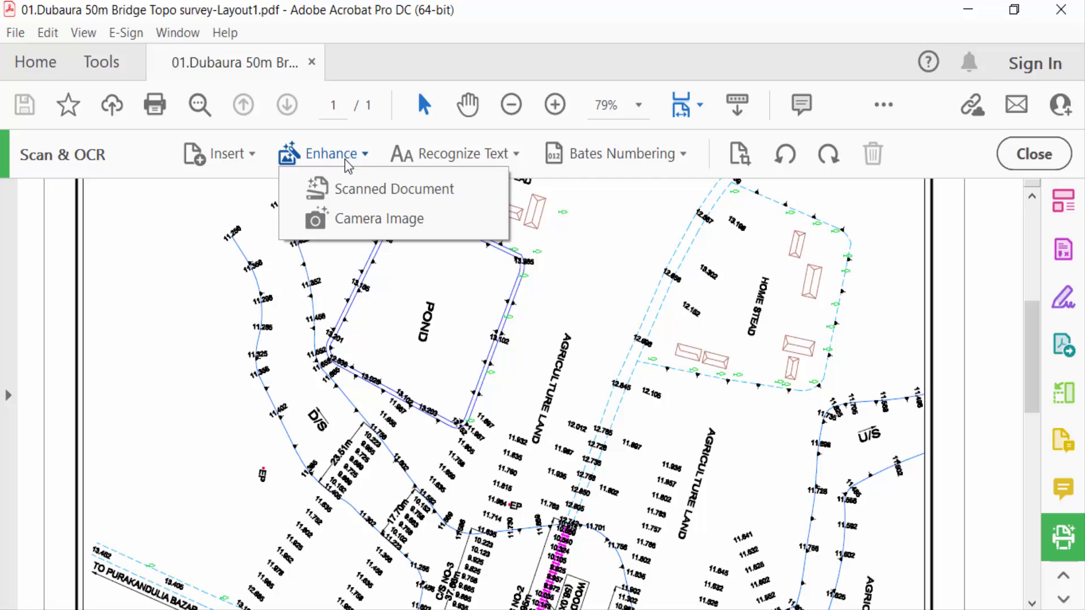
{"action": "mouse_move", "coordinate": [380, 218]}
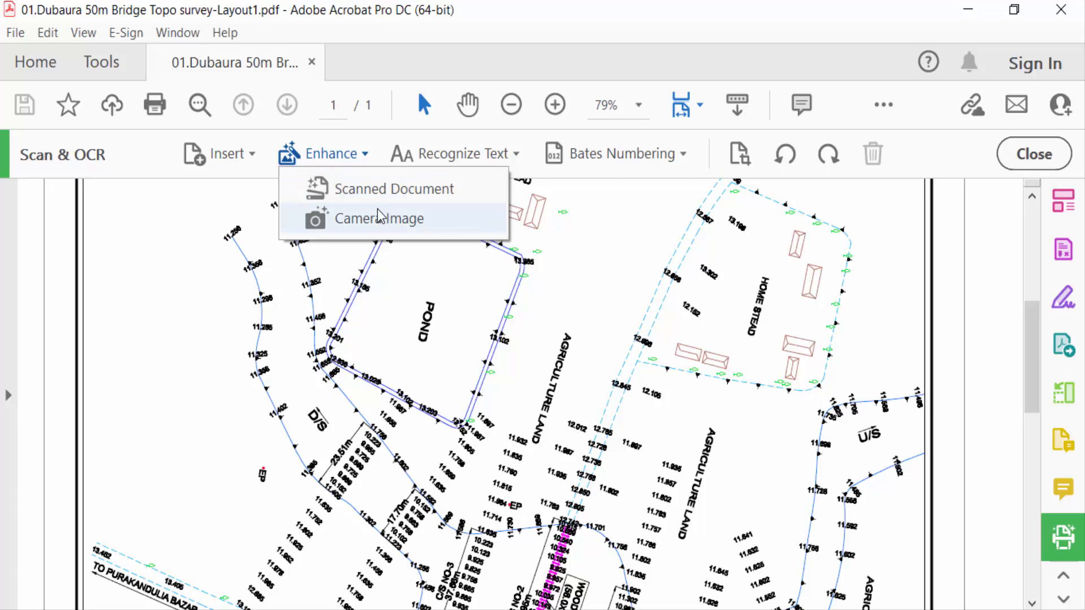
{"action": "mouse_move", "coordinate": [388, 189]}
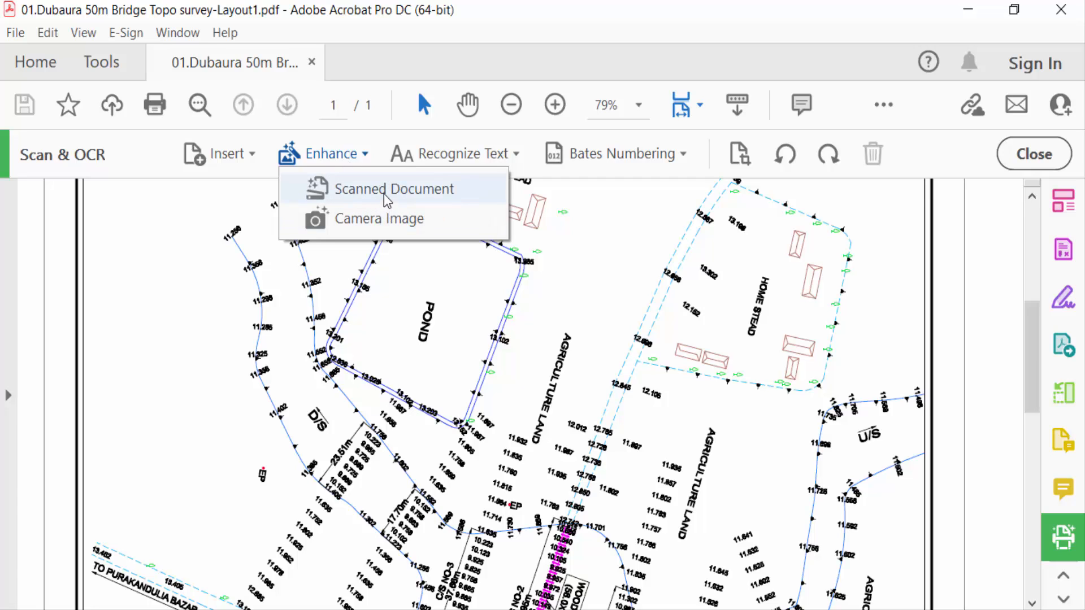
{"action": "left_click", "coordinate": [395, 188]}
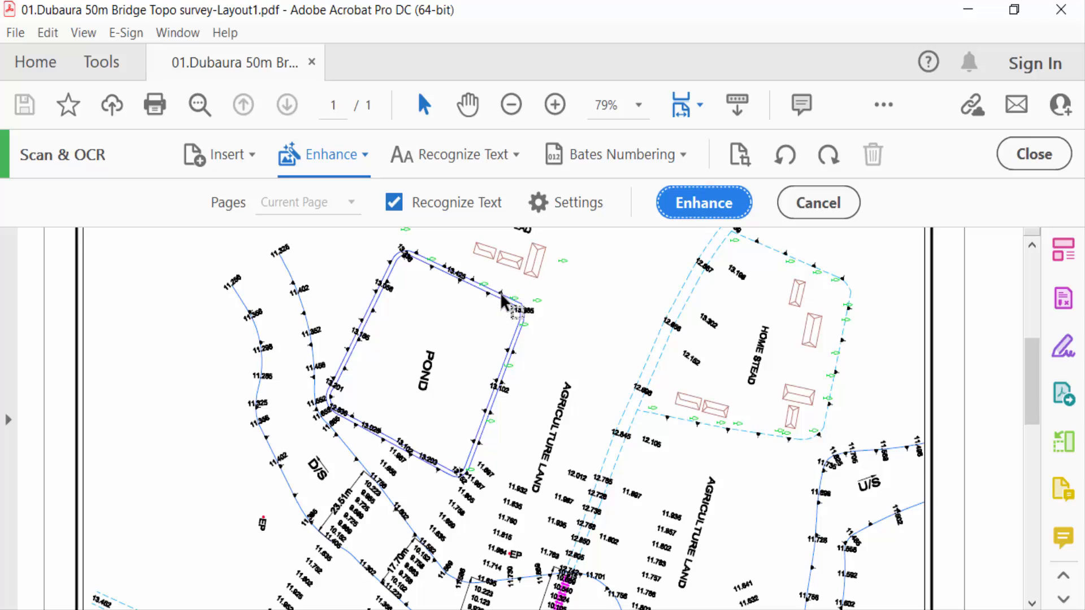
{"action": "mouse_move", "coordinate": [446, 215]}
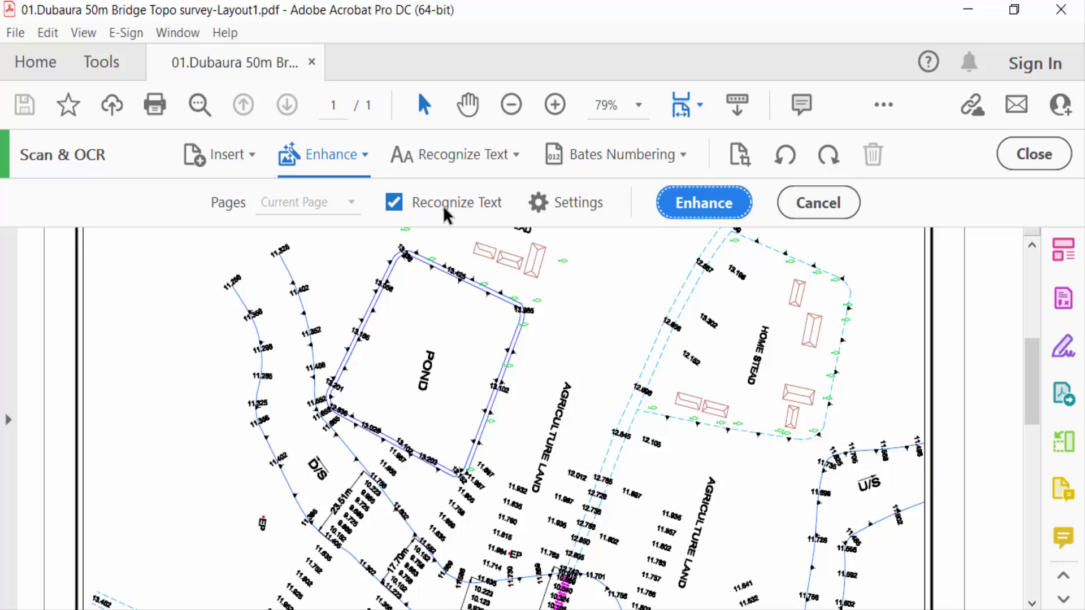
{"action": "mouse_move", "coordinate": [577, 202]}
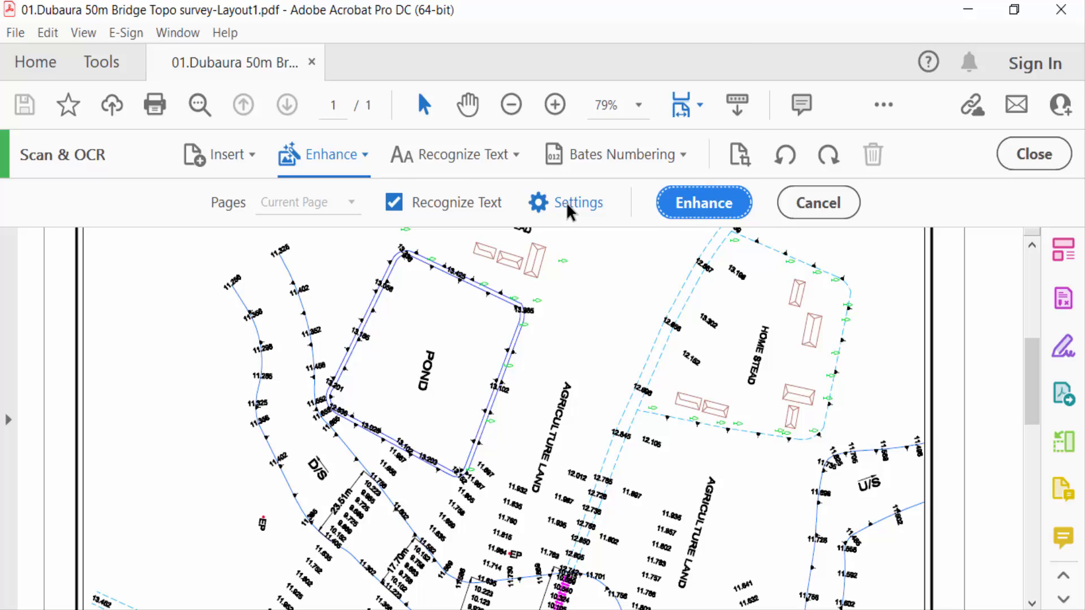
- In the enhancement settings, choose JPEG for Color/Grayscale and review the Monochrome compression choices
{"action": "left_click", "coordinate": [566, 203]}
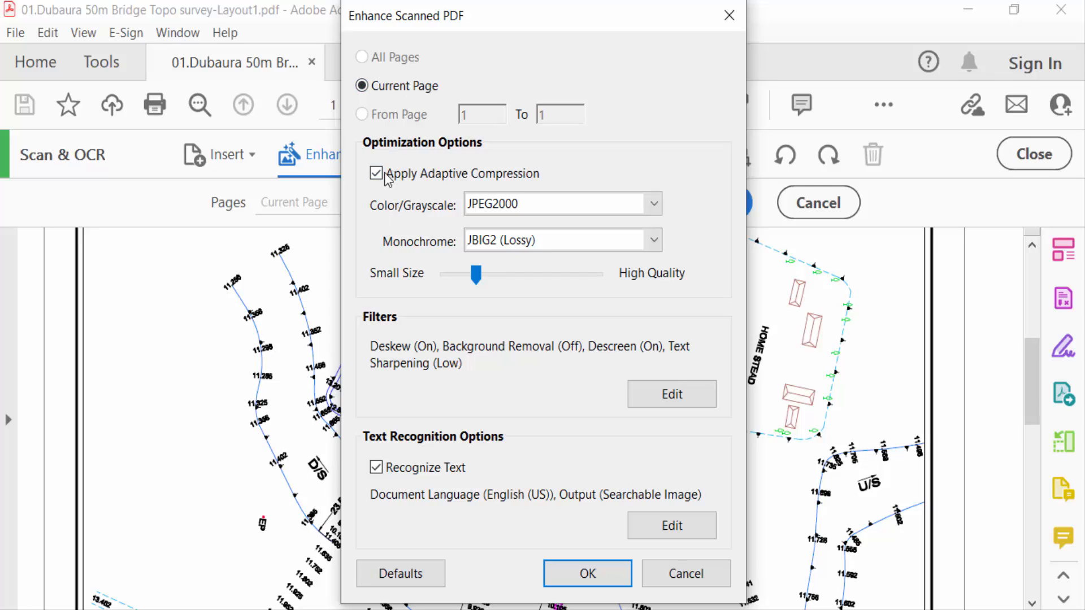
{"action": "mouse_move", "coordinate": [467, 156]}
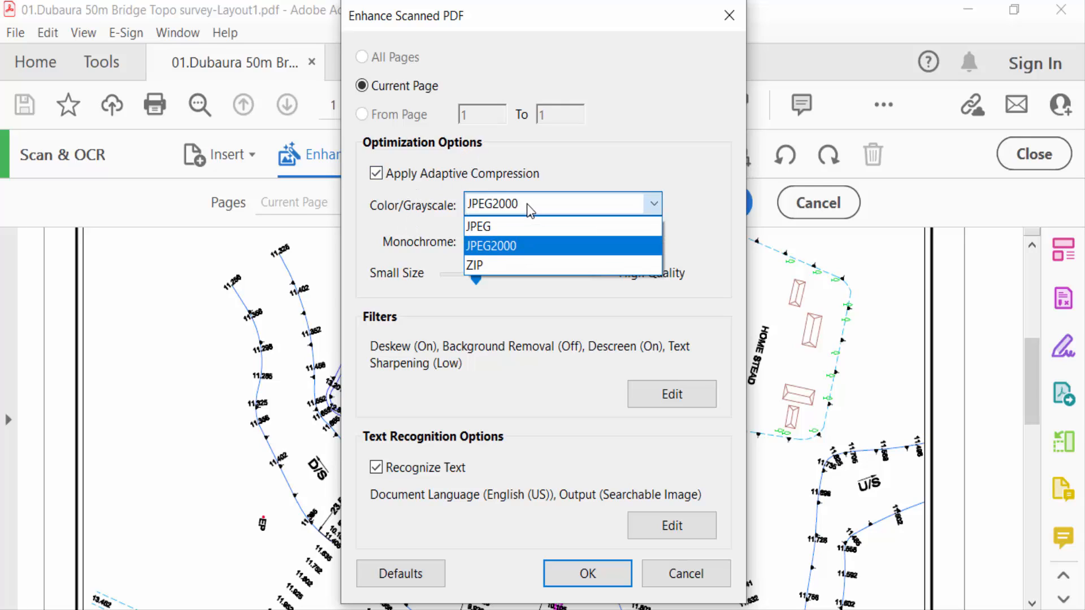
{"action": "mouse_move", "coordinate": [493, 226]}
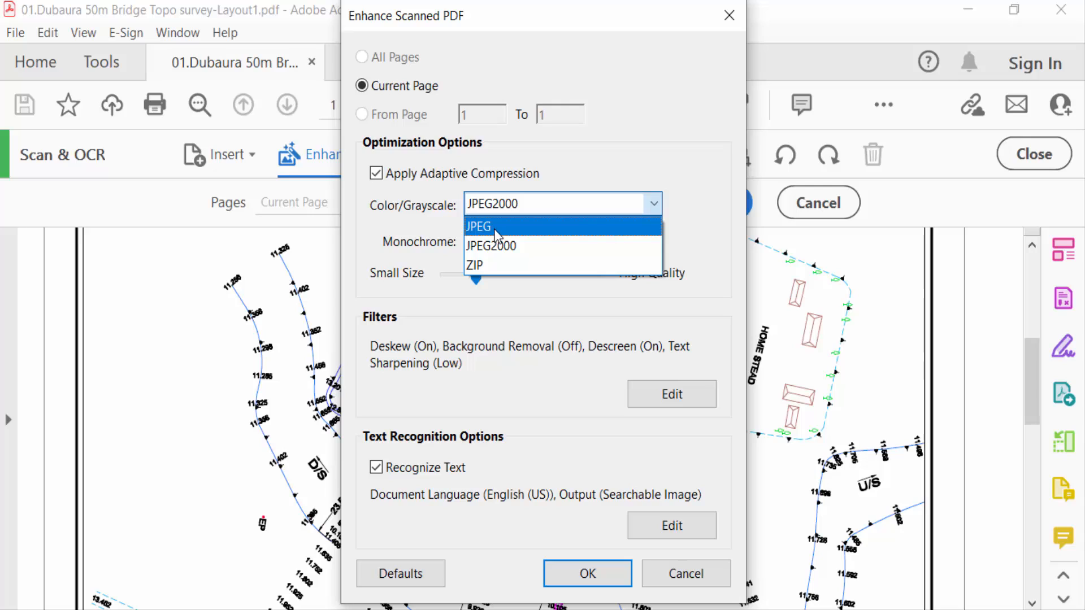
{"action": "left_click", "coordinate": [478, 226]}
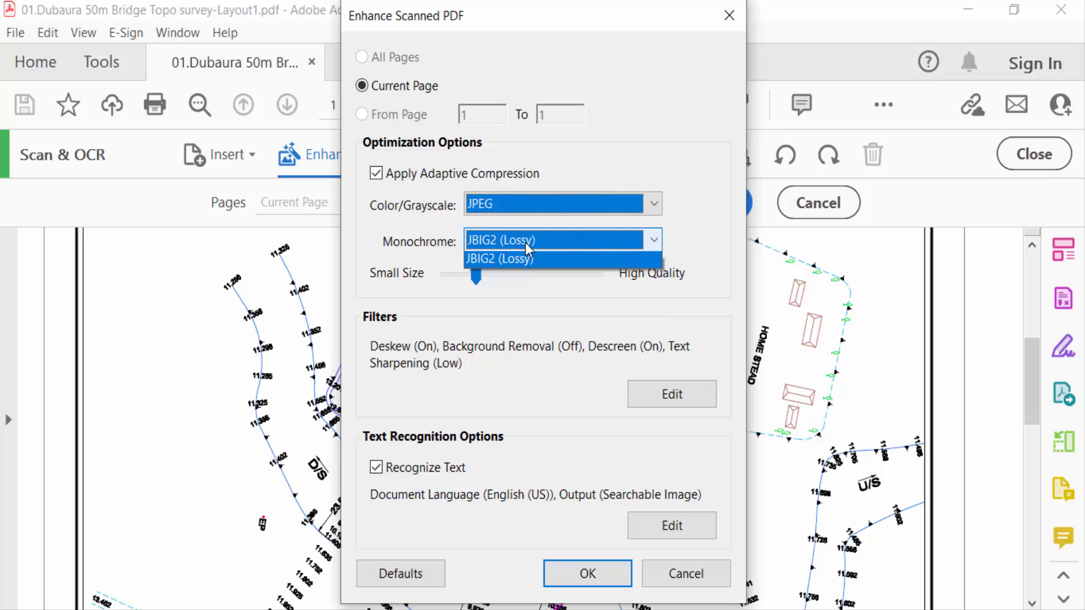
{"action": "left_click", "coordinate": [499, 258]}
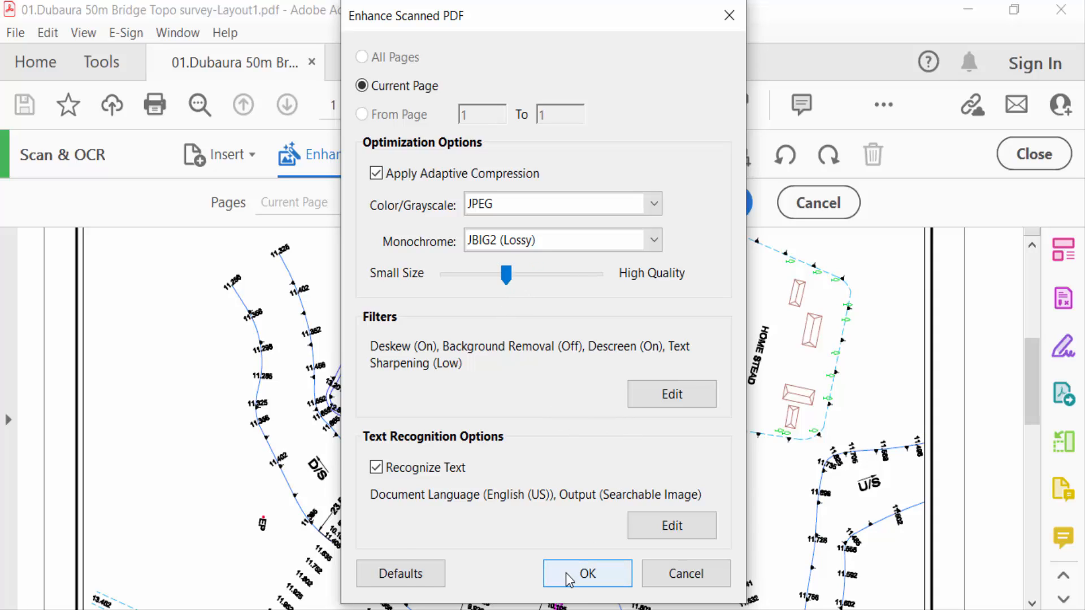
- Accept the Enhance Scanned PDF settings and run the enhancement on the current page
{"action": "left_click", "coordinate": [587, 574]}
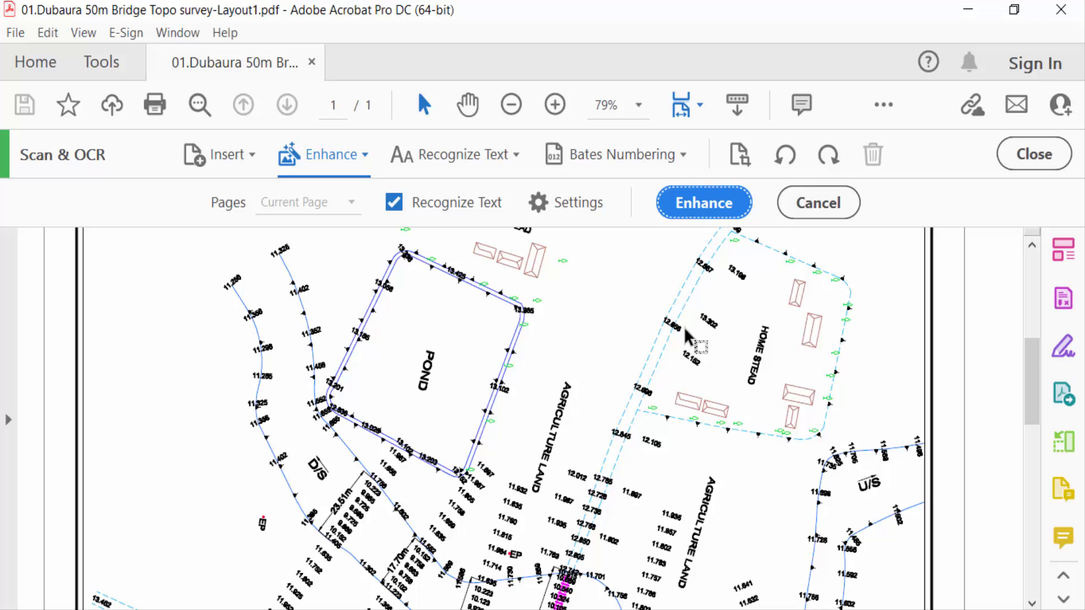
{"action": "left_click", "coordinate": [703, 203]}
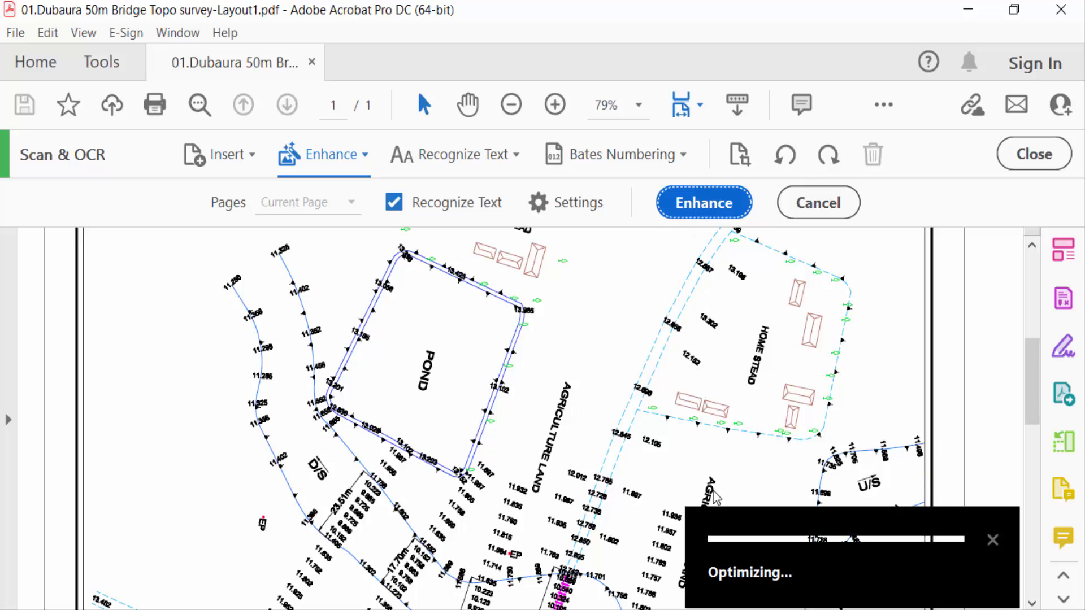
{"action": "mouse_move", "coordinate": [732, 553]}
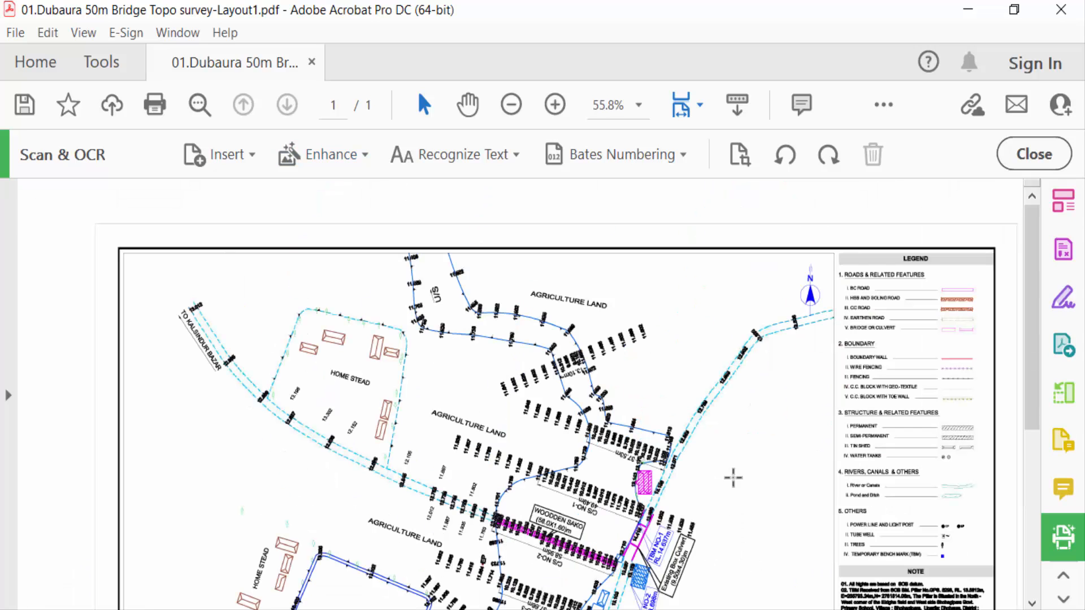
- Review the enhanced drawing, close the Scan & OCR tool and go to the File commands to save
{"action": "scroll", "scroll_direction": "down", "scroll_amount": 3}
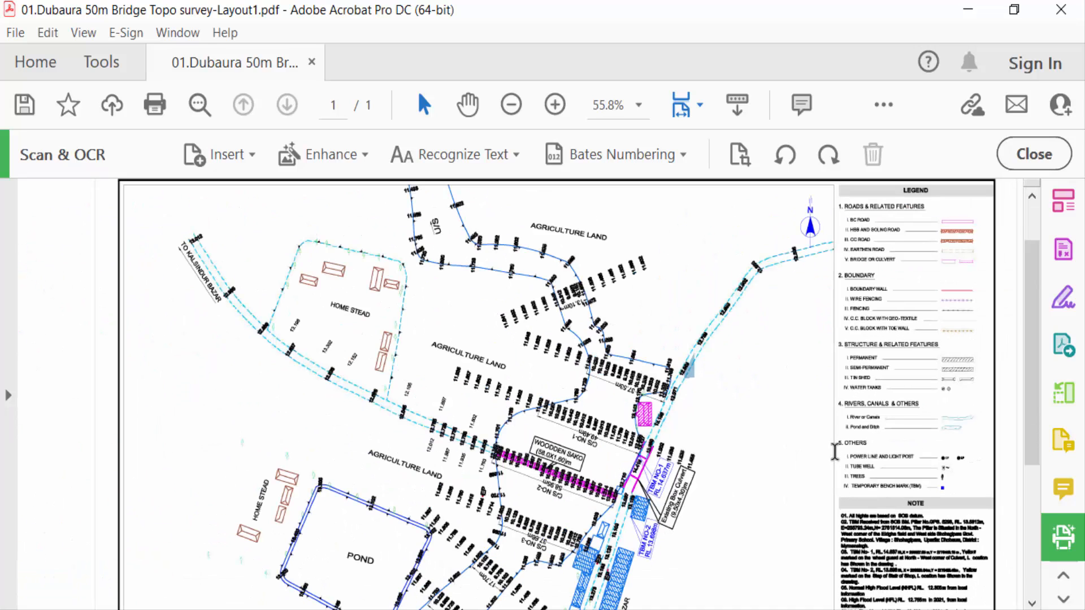
{"action": "left_click", "coordinate": [1033, 154]}
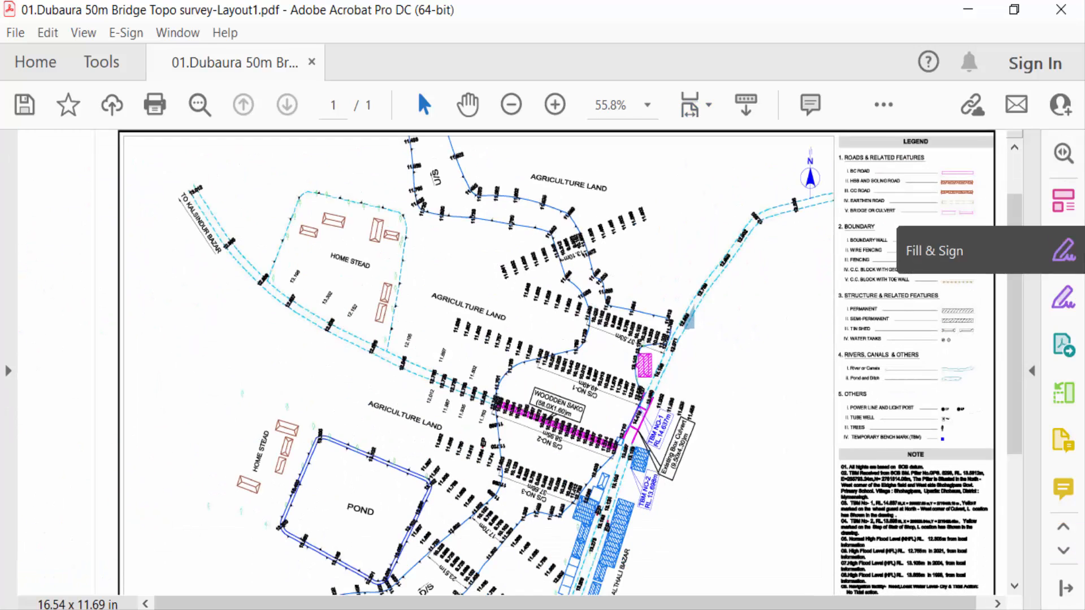
{"action": "left_click", "coordinate": [15, 33]}
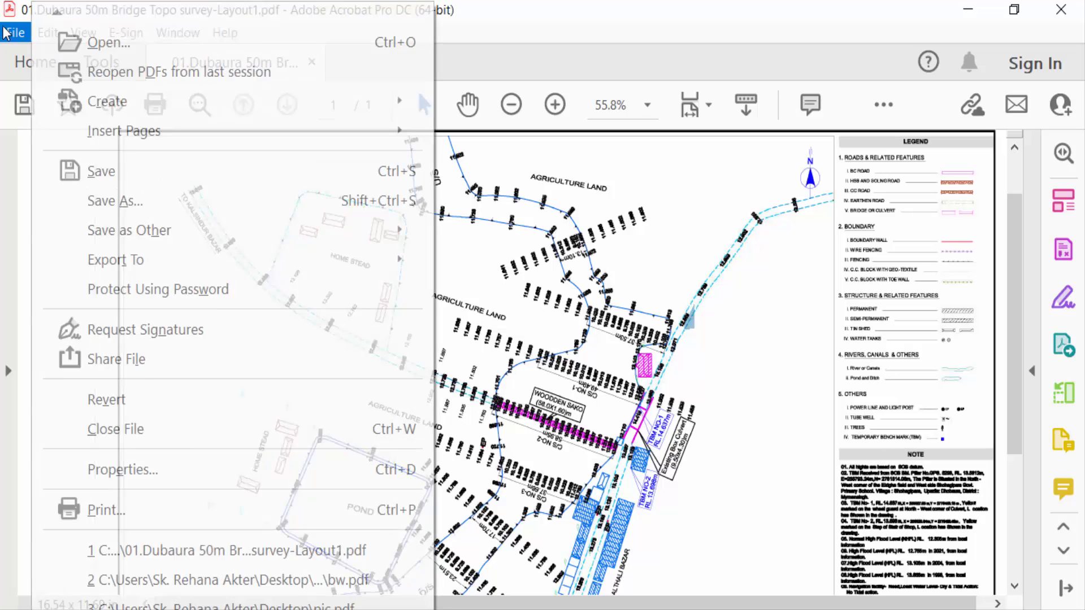